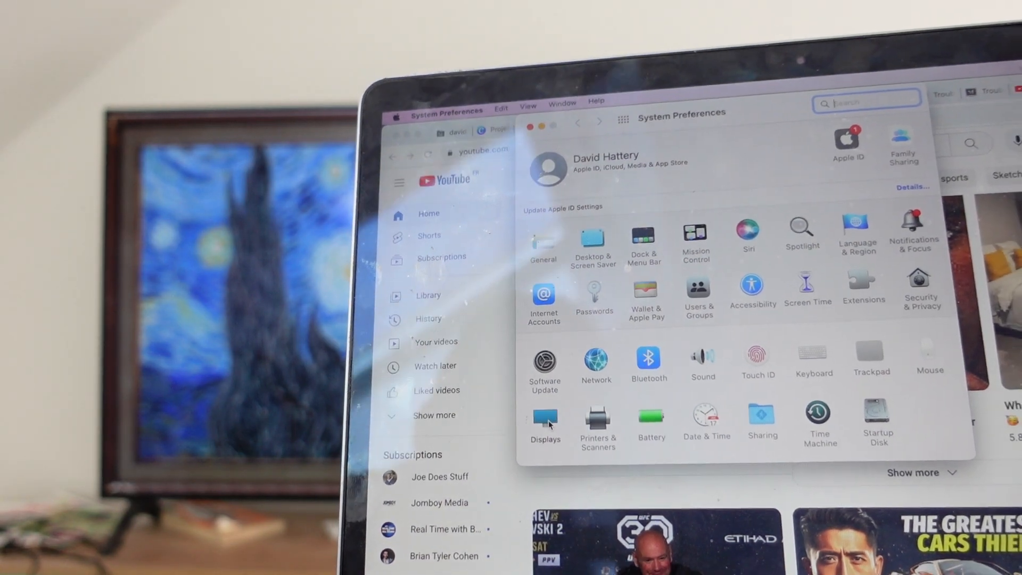
Step: Open the Displays pane to show the MacBook and LG TV arranged as extended displays
click(545, 420)
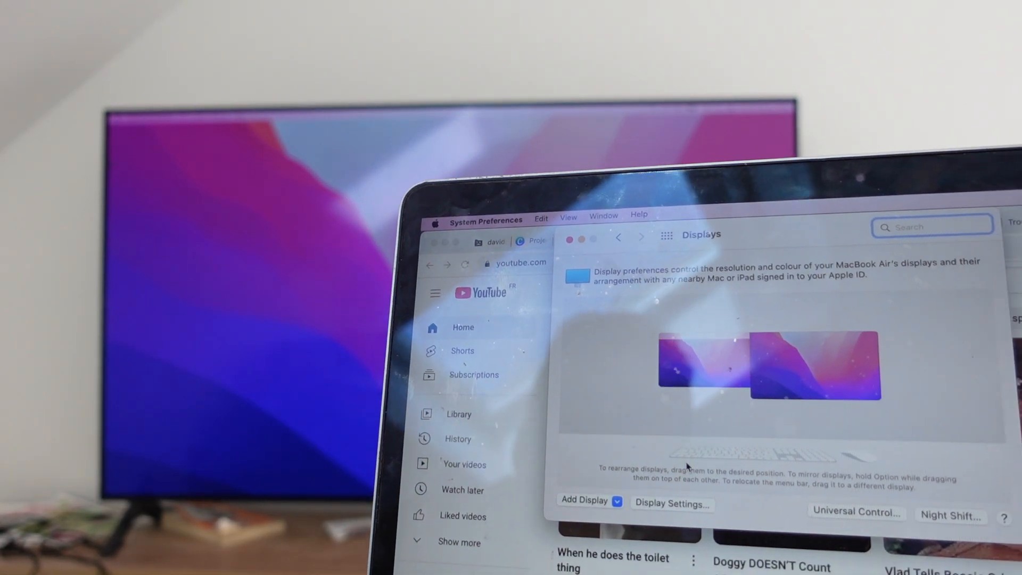
Step: Open Display Settings listing the MacBook Air as main display and the LG TV via AirPlay
click(672, 503)
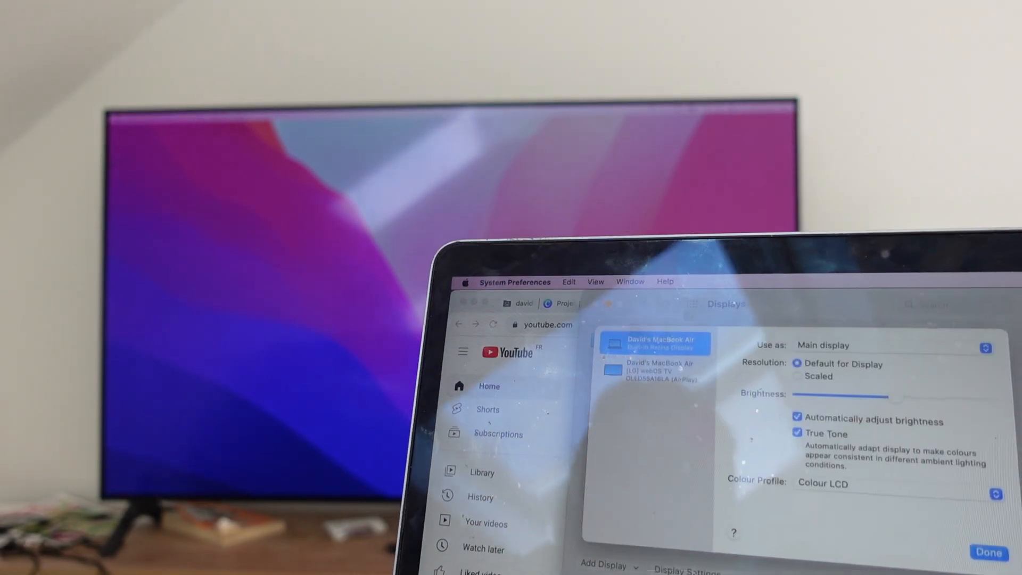